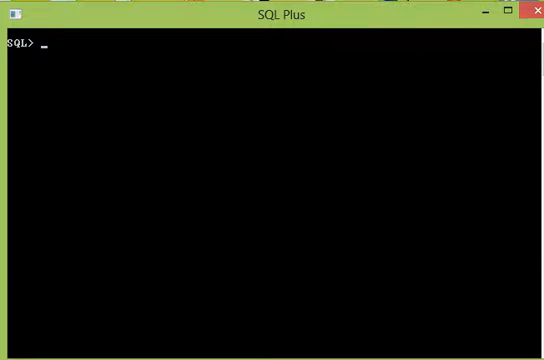
- Switch off substitution-variable verification with SET VERIFY OFF
{"action": "type", "text": "set"}
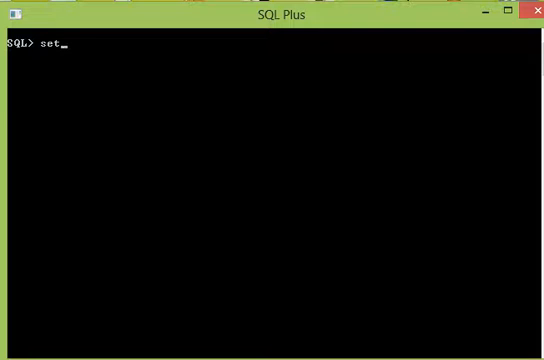
{"action": "type", "text": "verify off"}
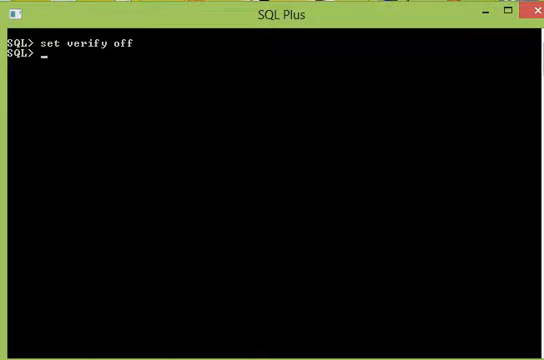
{"action": "type", "text": "set verify of"}
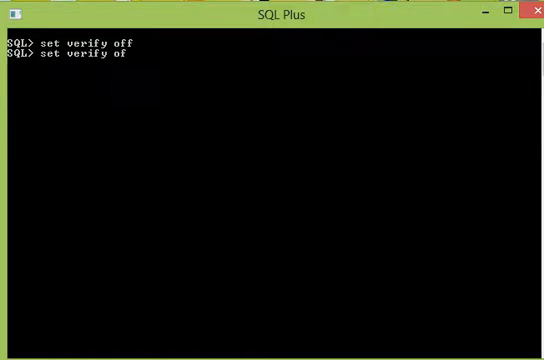
- Edit the script c:\sc\a in the editor, then clear the screen
{"action": "type", "text": "ed c:\\sc\\a"}
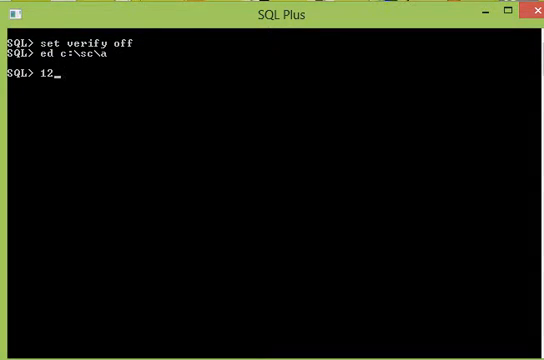
{"action": "type", "text": "clear screen"}
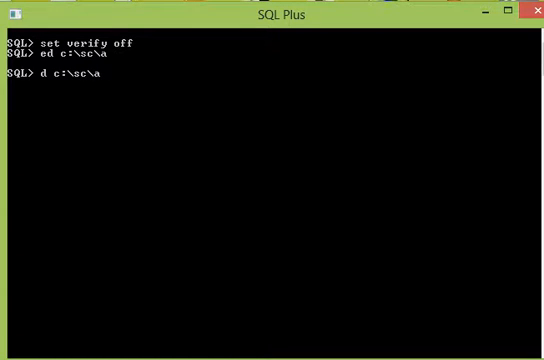
- Run @c:\sc\a entering 3 for a and 4 for b, getting 'c is greater'
{"action": "type", "text": "@"}
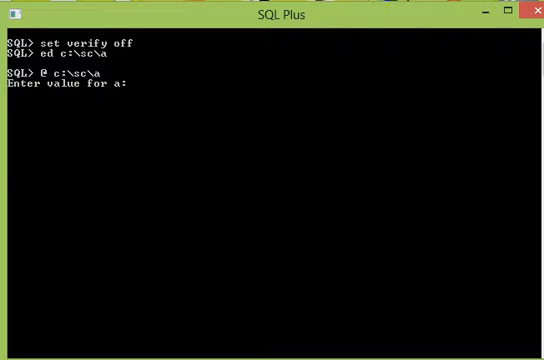
{"action": "type", "text": "3"}
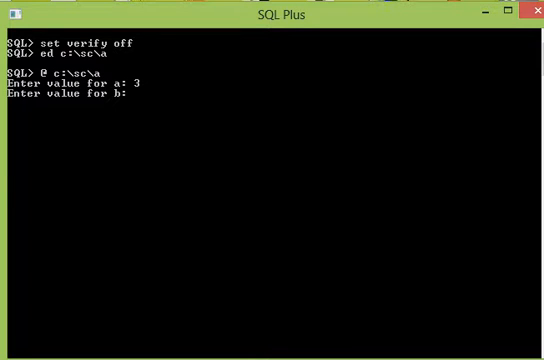
{"action": "type", "text": "4"}
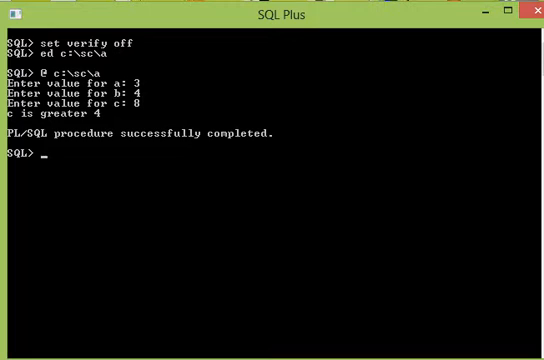
{"action": "type", "text": "4"}
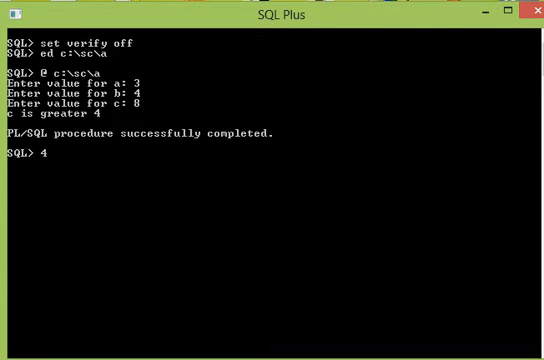
- Reopen c:\sc\a for editing and queue @ c:\sc\a at the prompt
{"action": "type", "text": "@ c:\\sc\\a"}
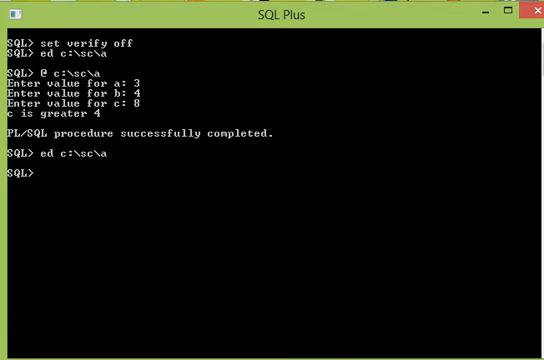
{"action": "type", "text": "@ c:\\sc\\a"}
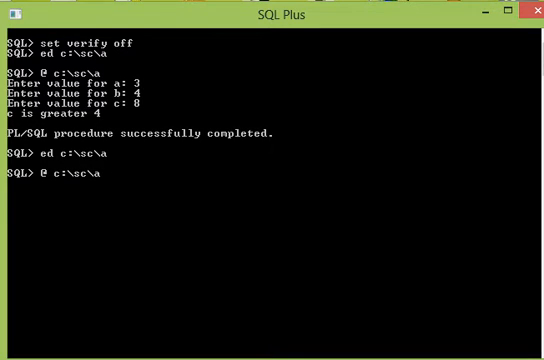
- Run the script again and enter 6 for a
{"action": "key", "text": "Return"}
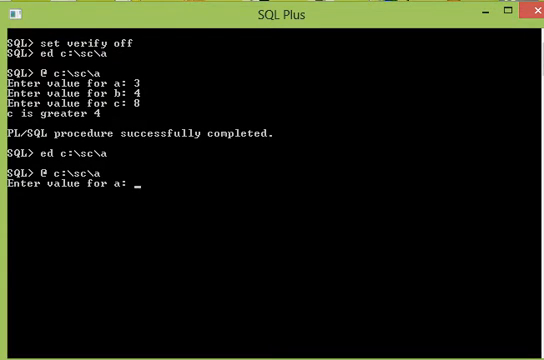
{"action": "type", "text": "6"}
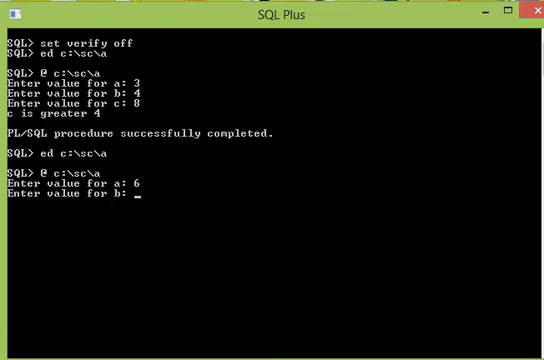